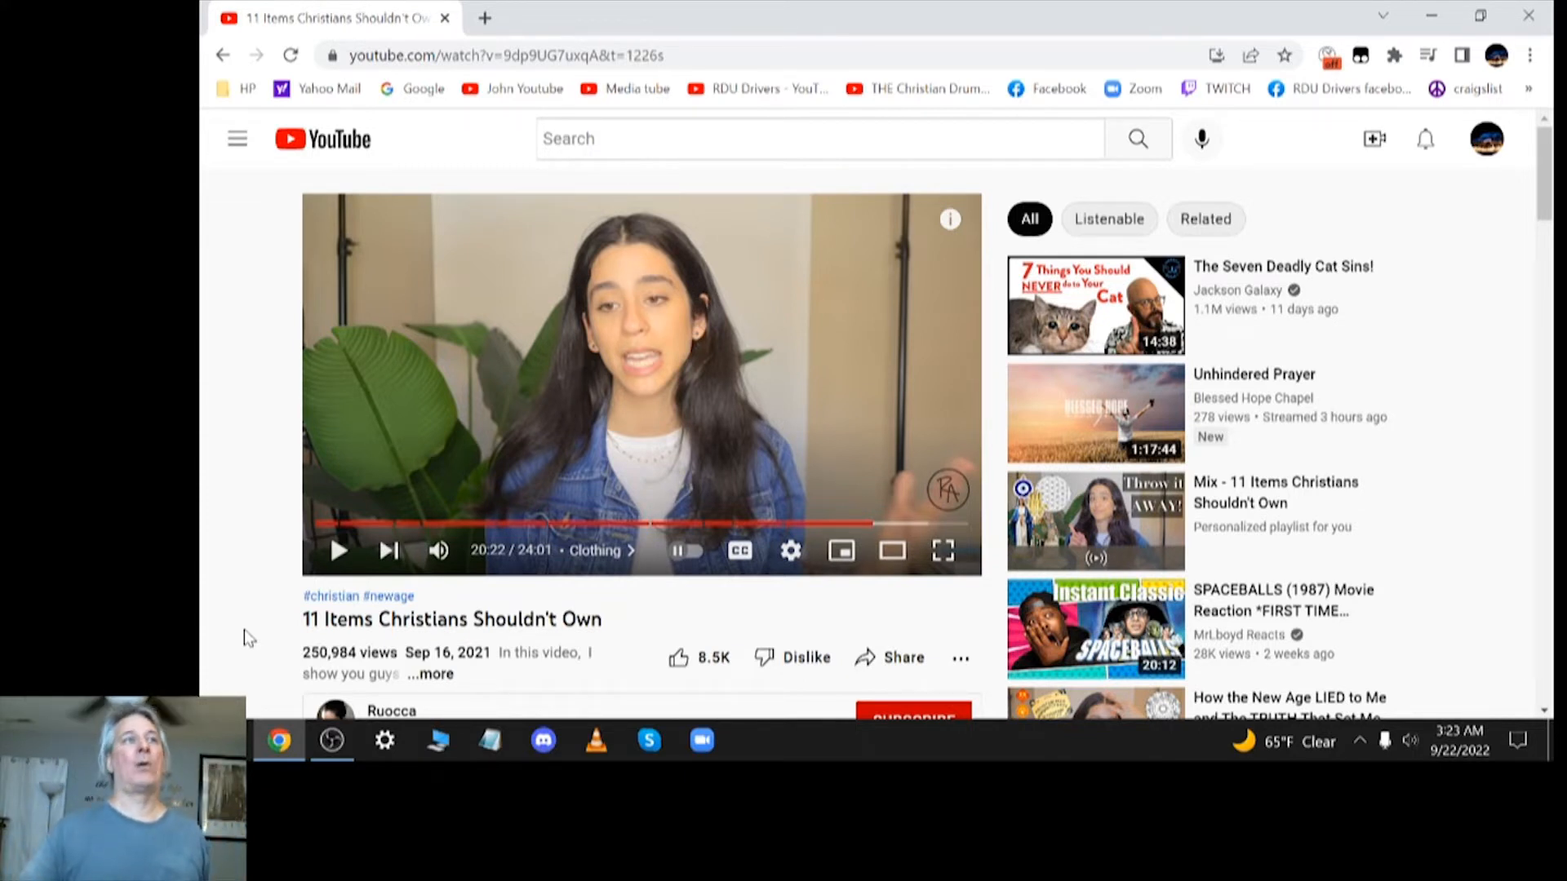
{"action": "mouse_move", "coordinate": [240, 645]}
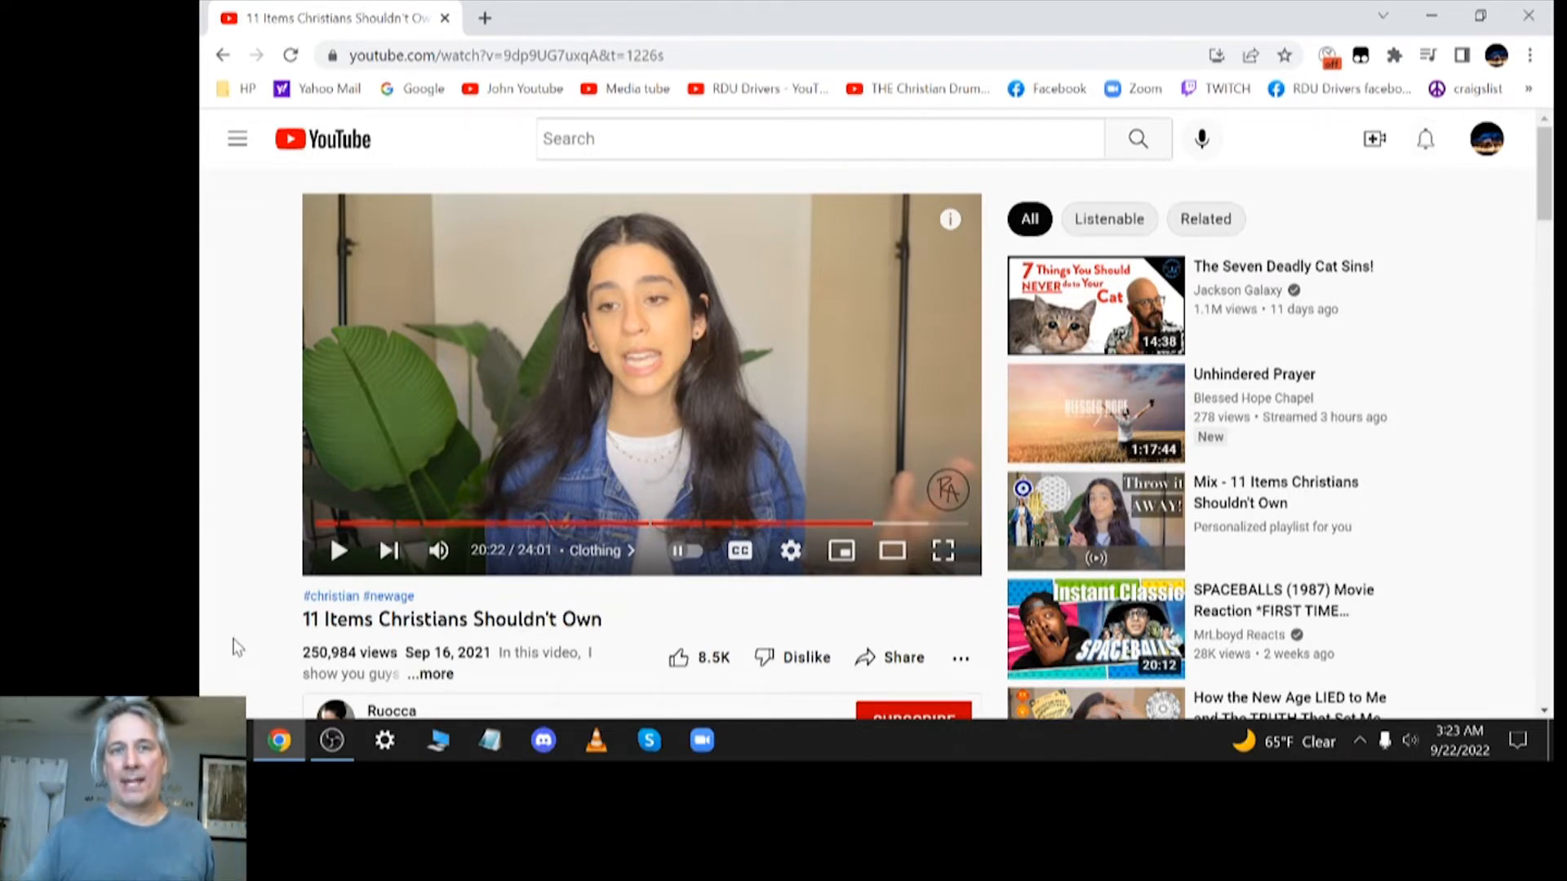
Step: Scroll past the description to the Comments section showing 3,185 comments and the newest ones
{"action": "scroll", "scroll_direction": "down", "scroll_amount": 3}
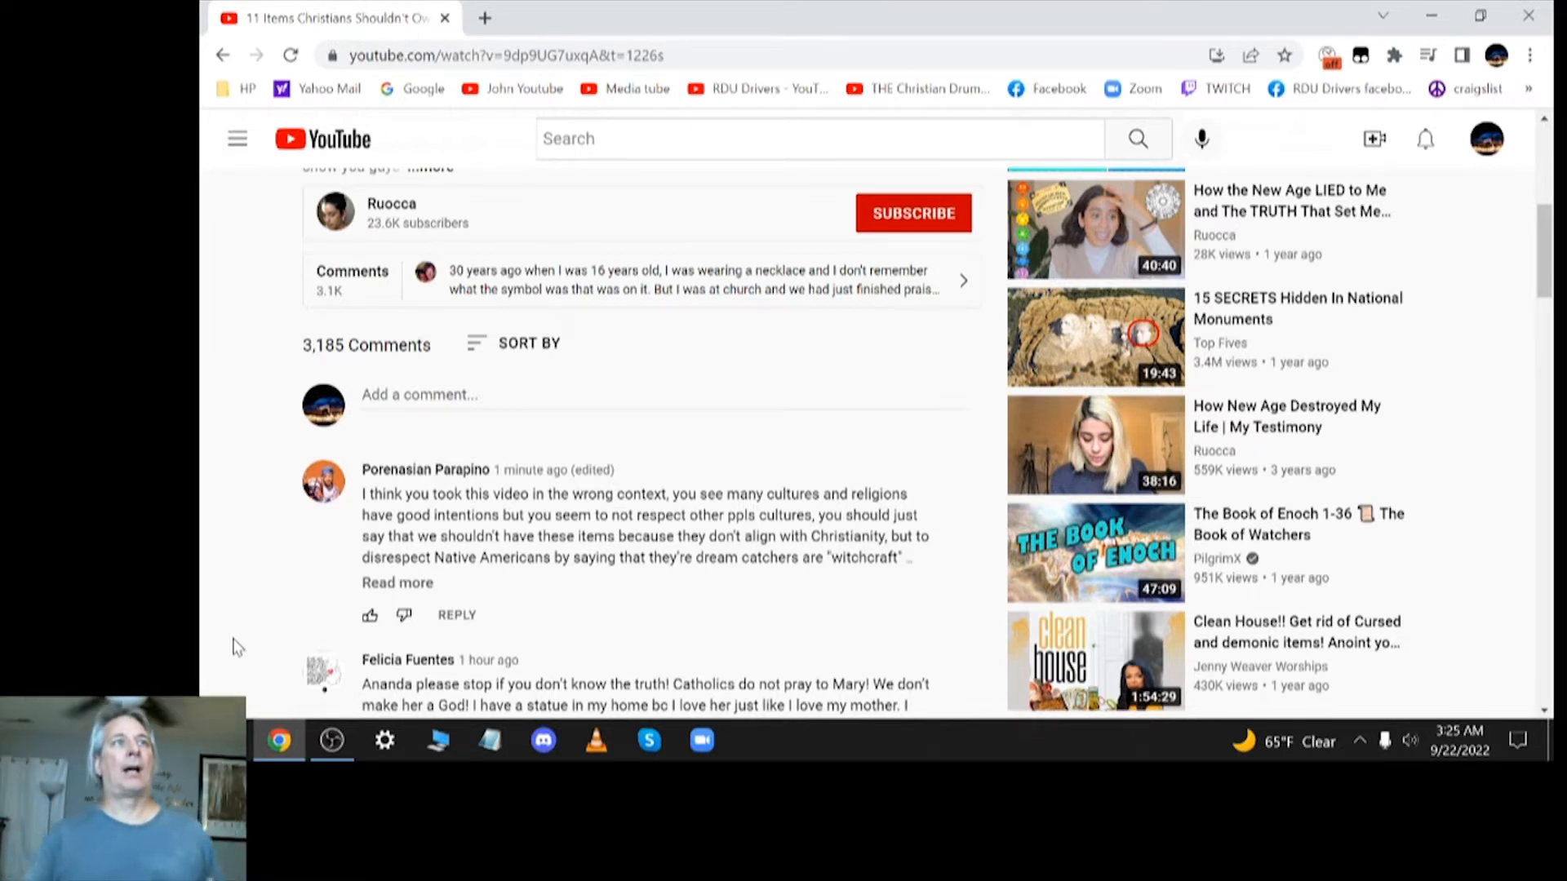
{"action": "scroll", "scroll_direction": "down", "scroll_amount": 3}
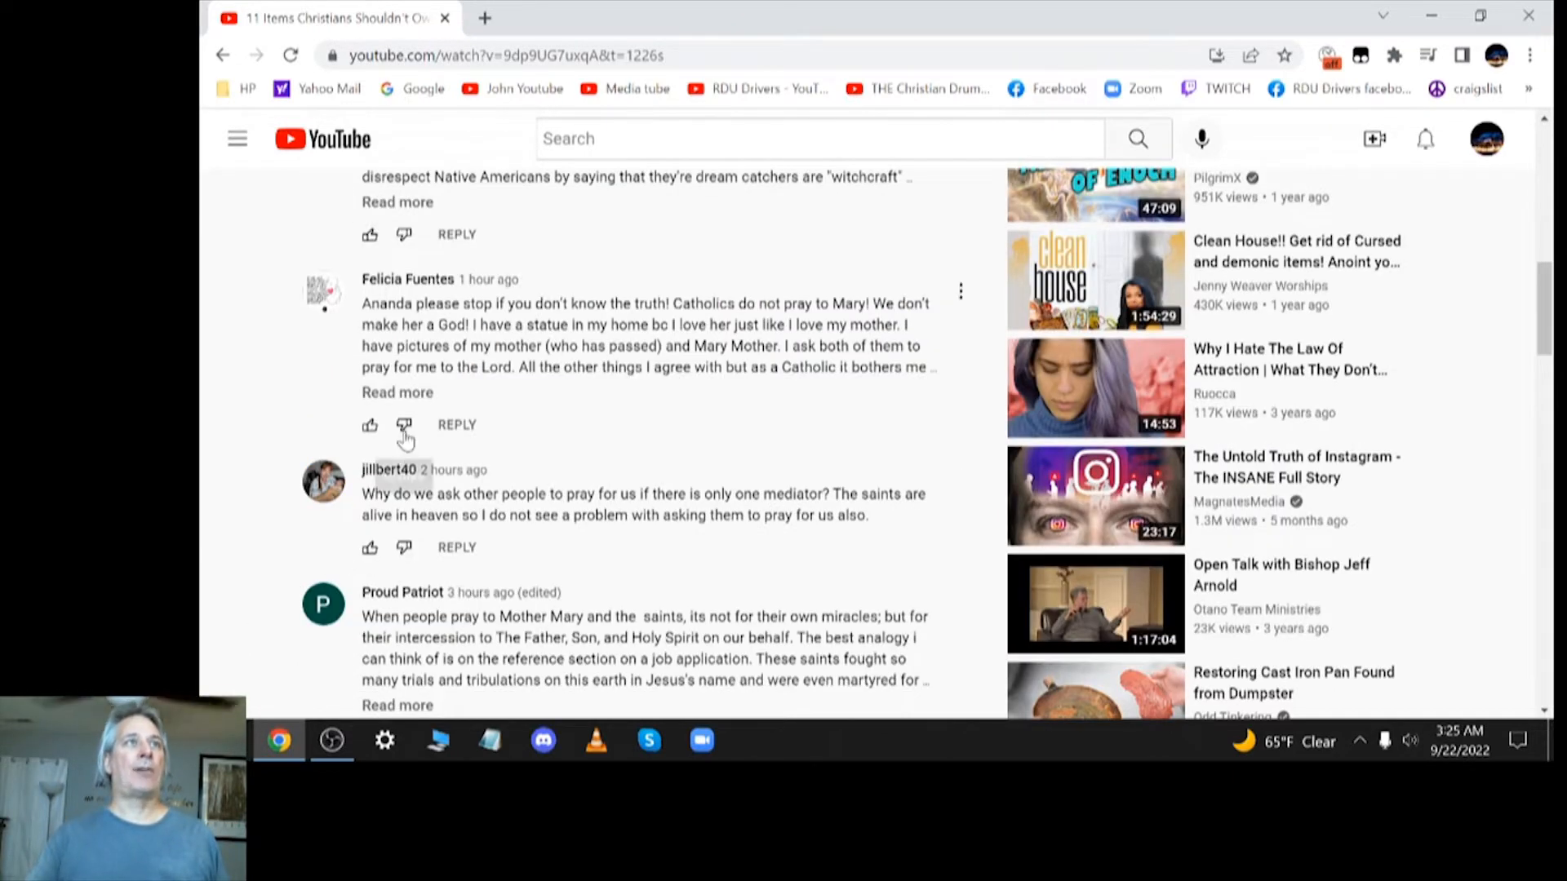
{"action": "left_click", "coordinate": [397, 392]}
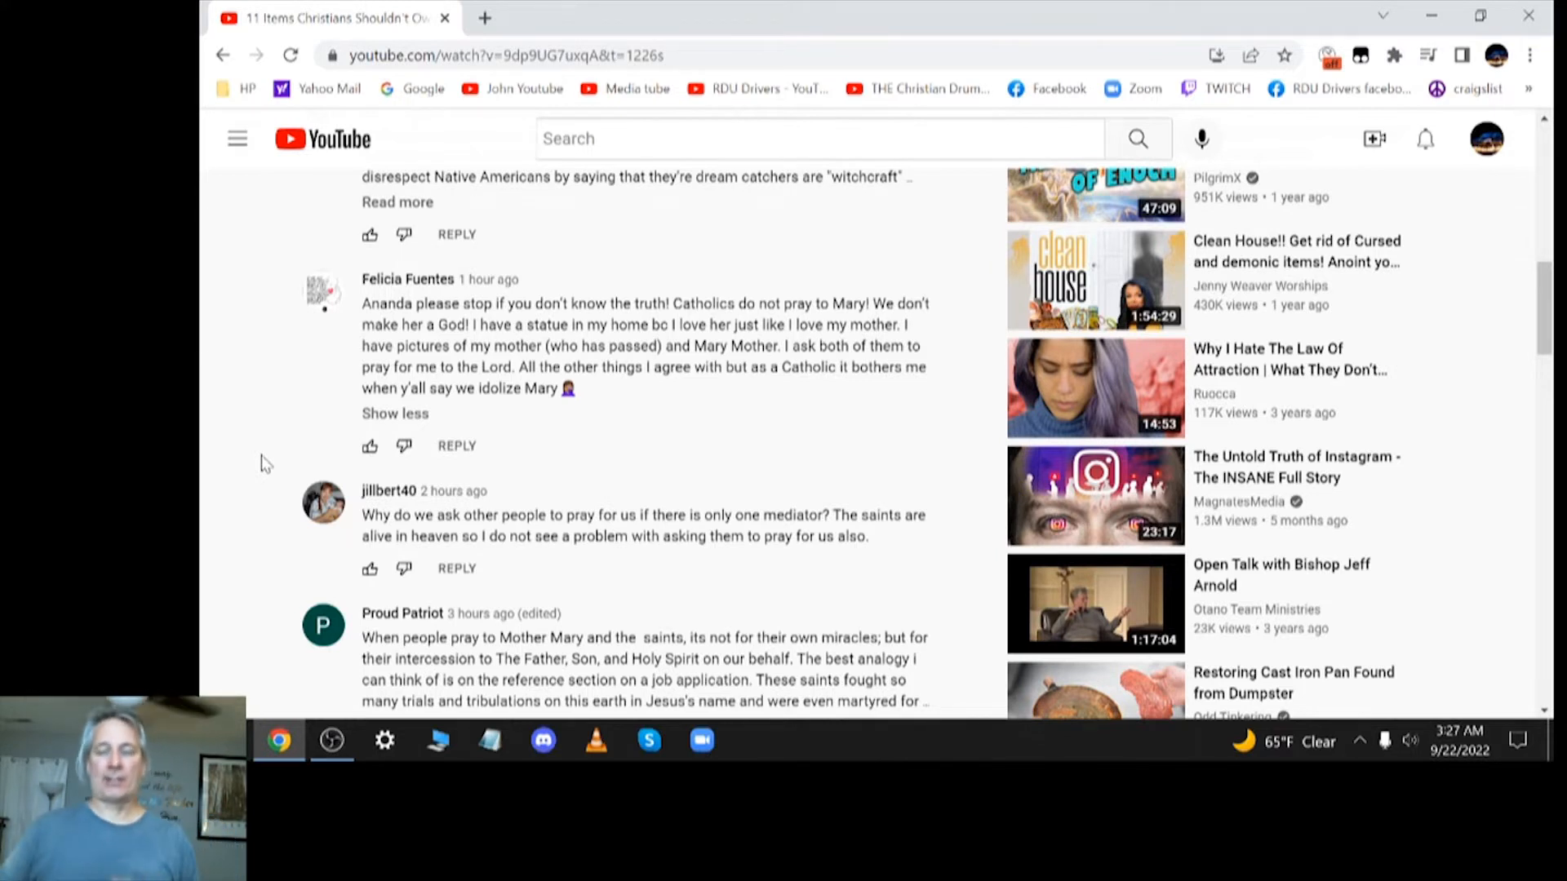
{"action": "mouse_move", "coordinate": [959, 290]}
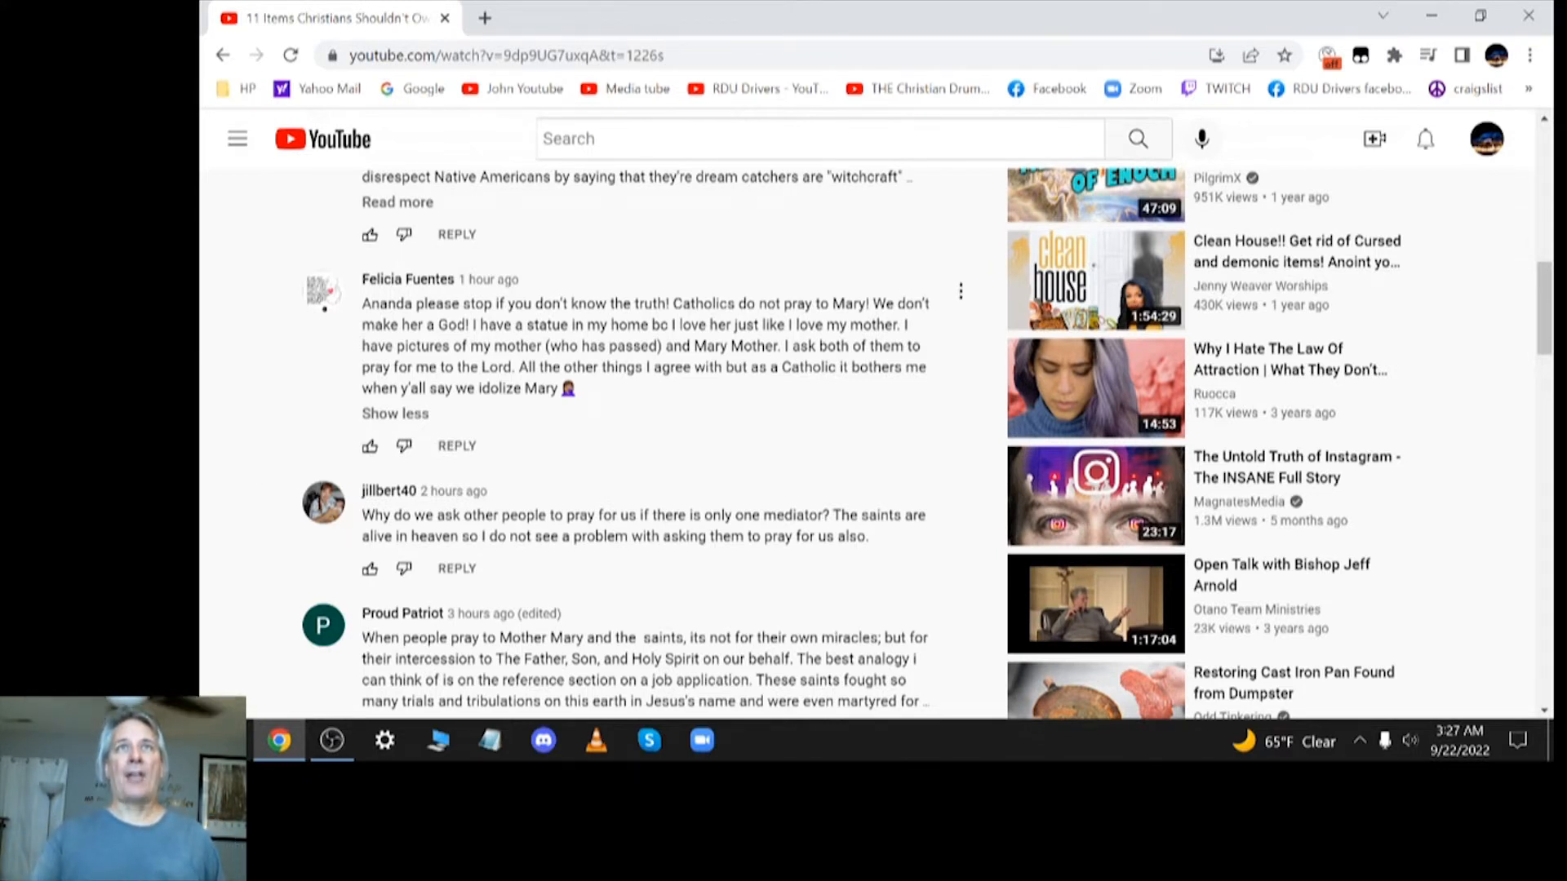
{"action": "mouse_move", "coordinate": [756, 434]}
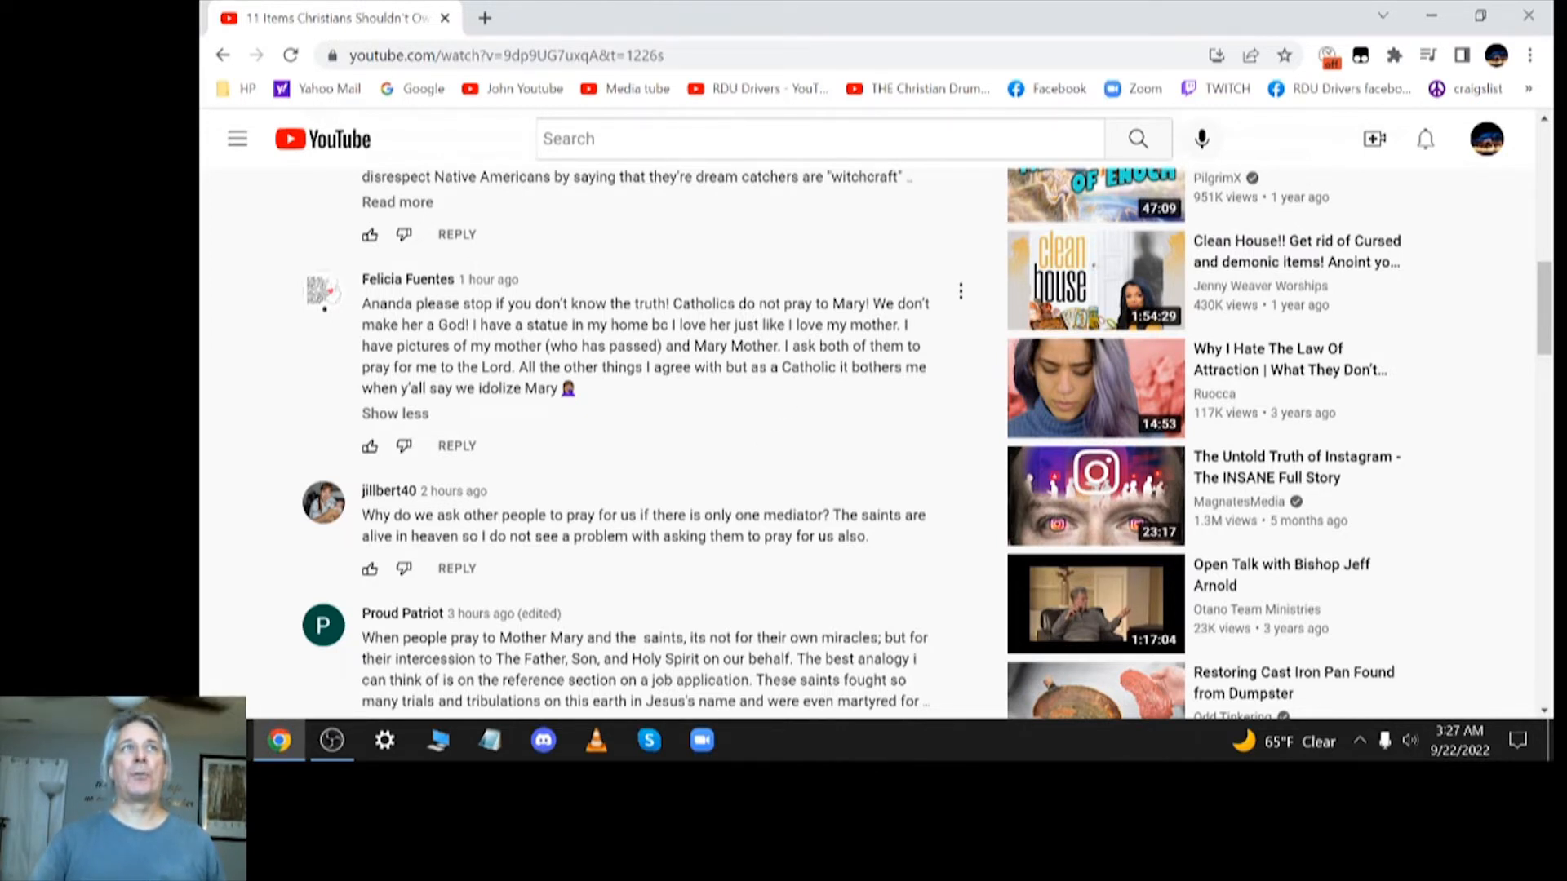
{"action": "mouse_move", "coordinate": [788, 400]}
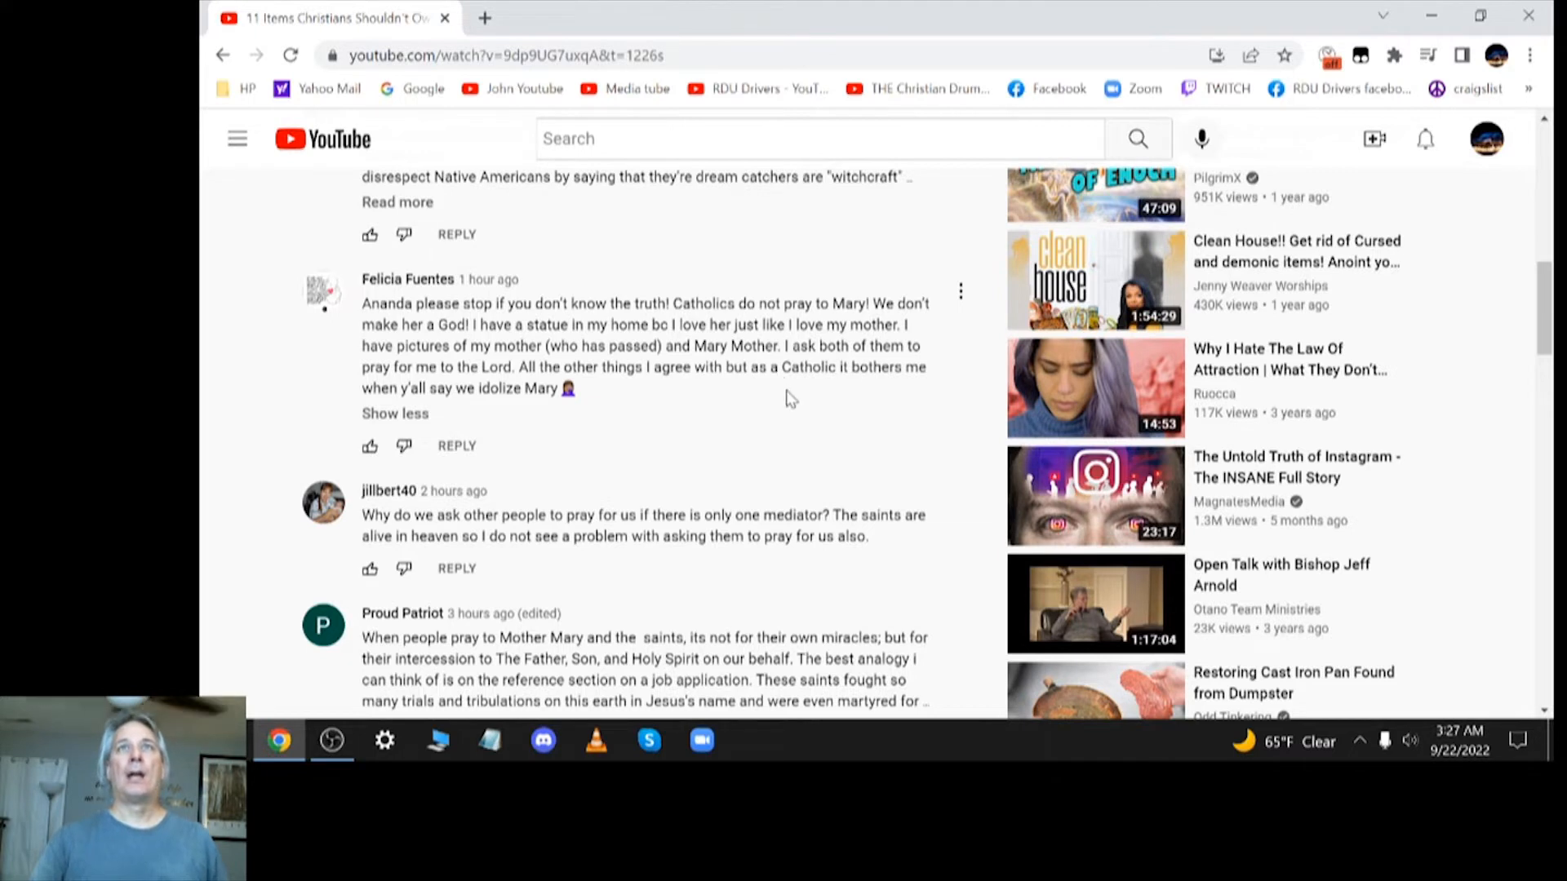
{"action": "mouse_move", "coordinate": [812, 395]}
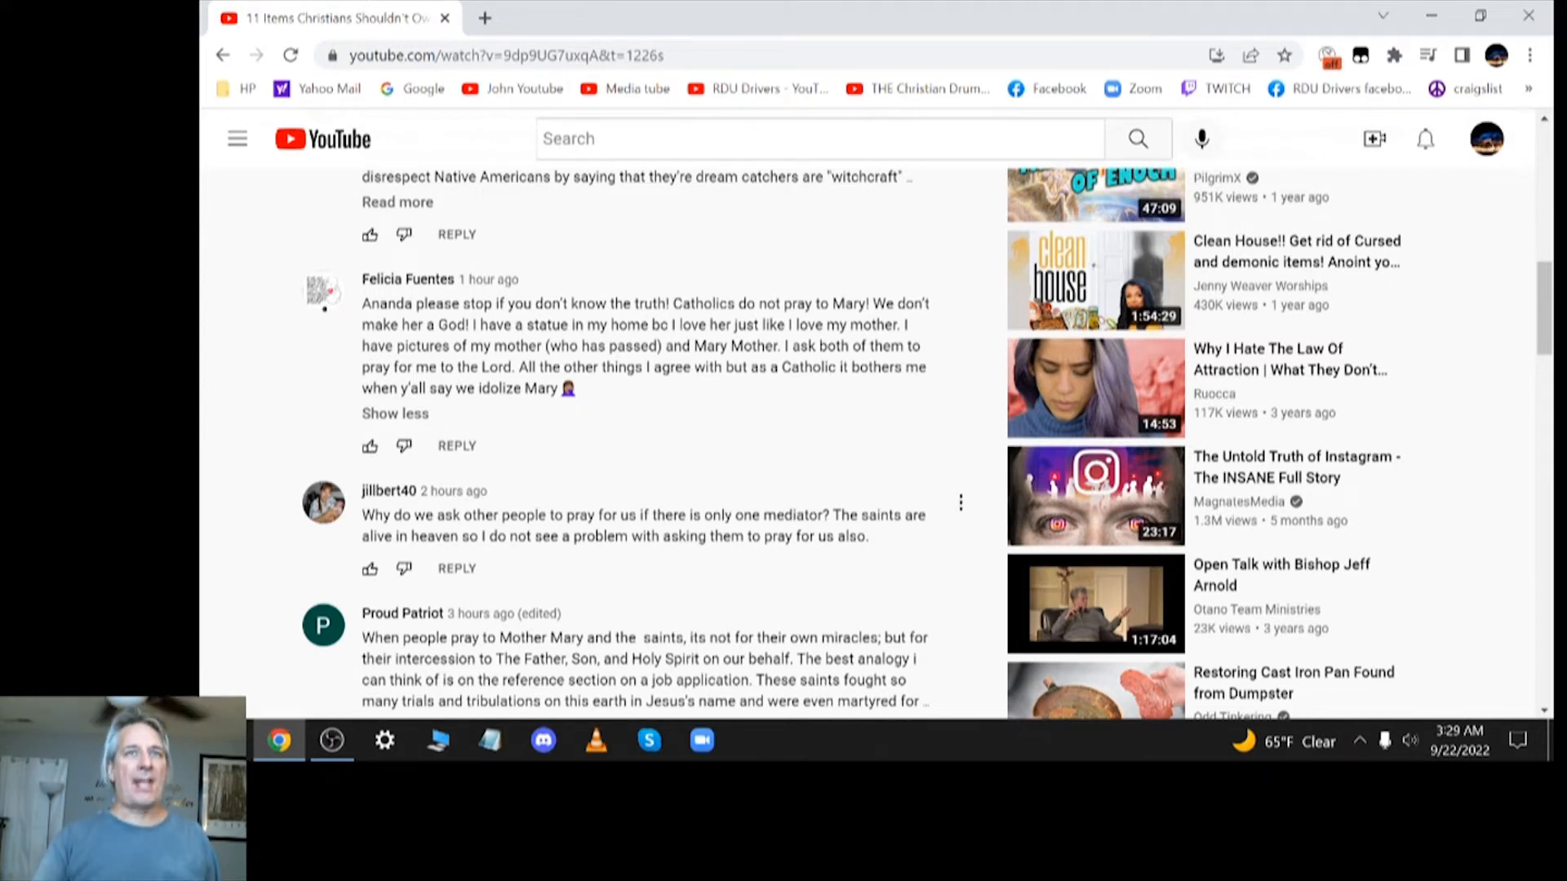
{"action": "scroll", "scroll_direction": "down", "scroll_amount": 3}
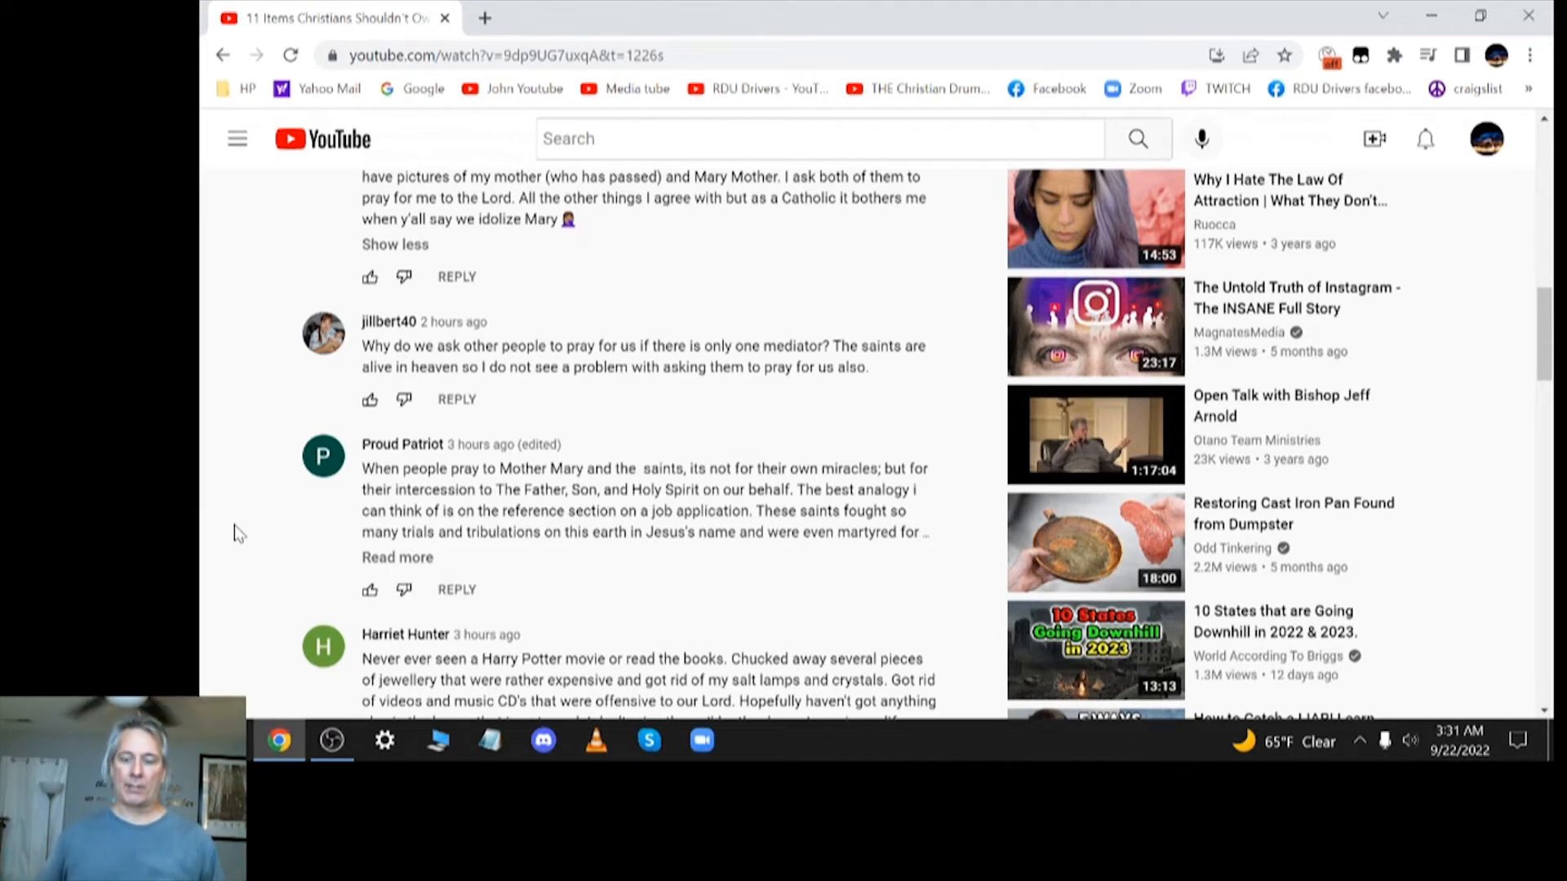
{"action": "scroll", "scroll_direction": "down", "scroll_amount": 3}
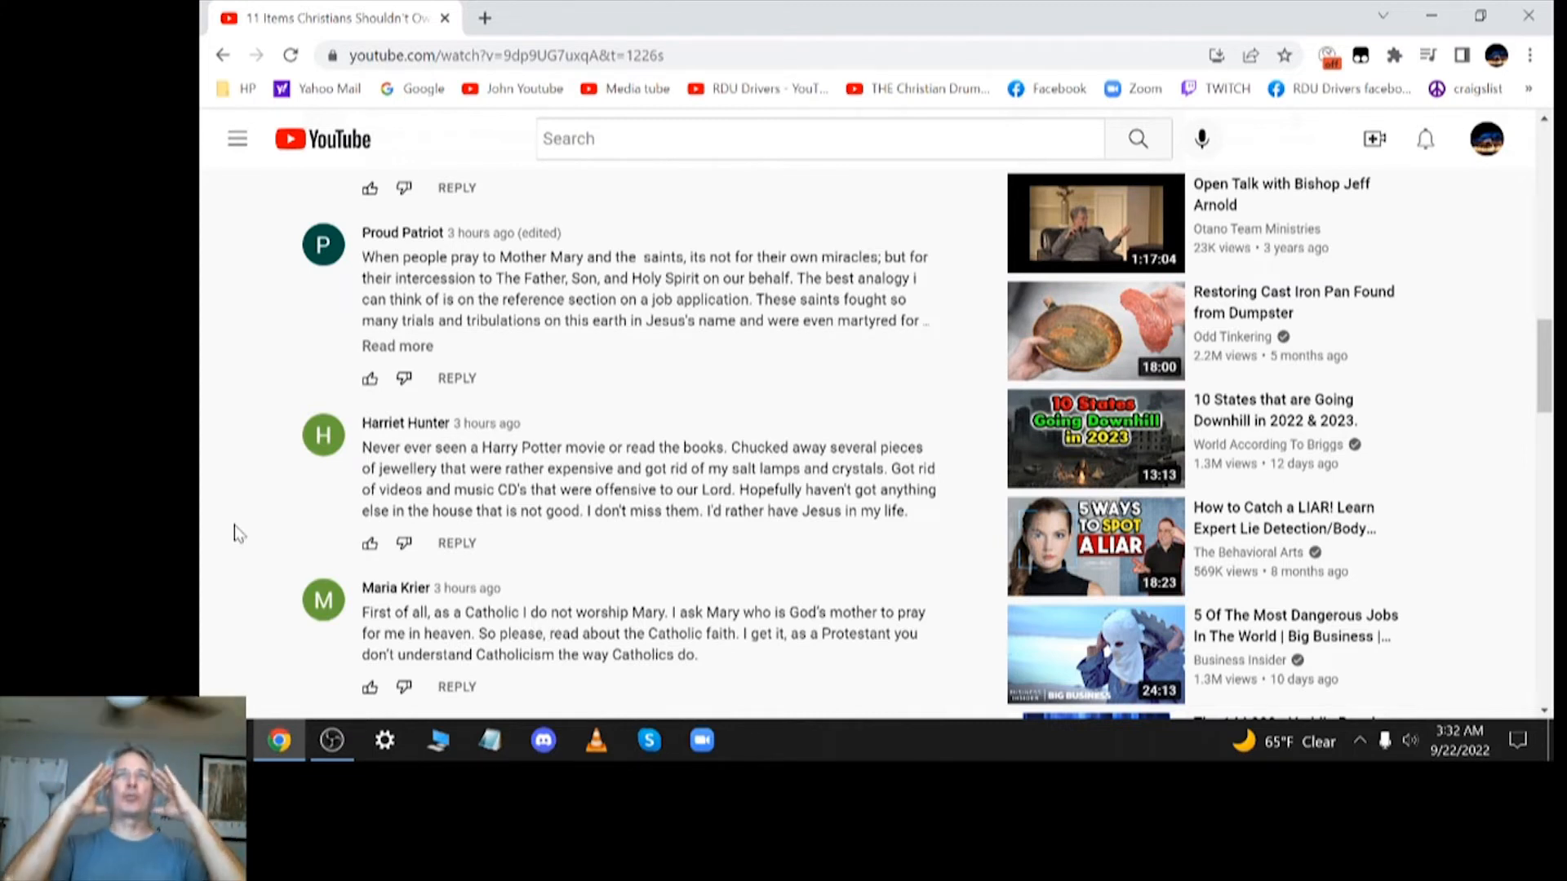
{"action": "scroll", "scroll_direction": "down", "scroll_amount": 3}
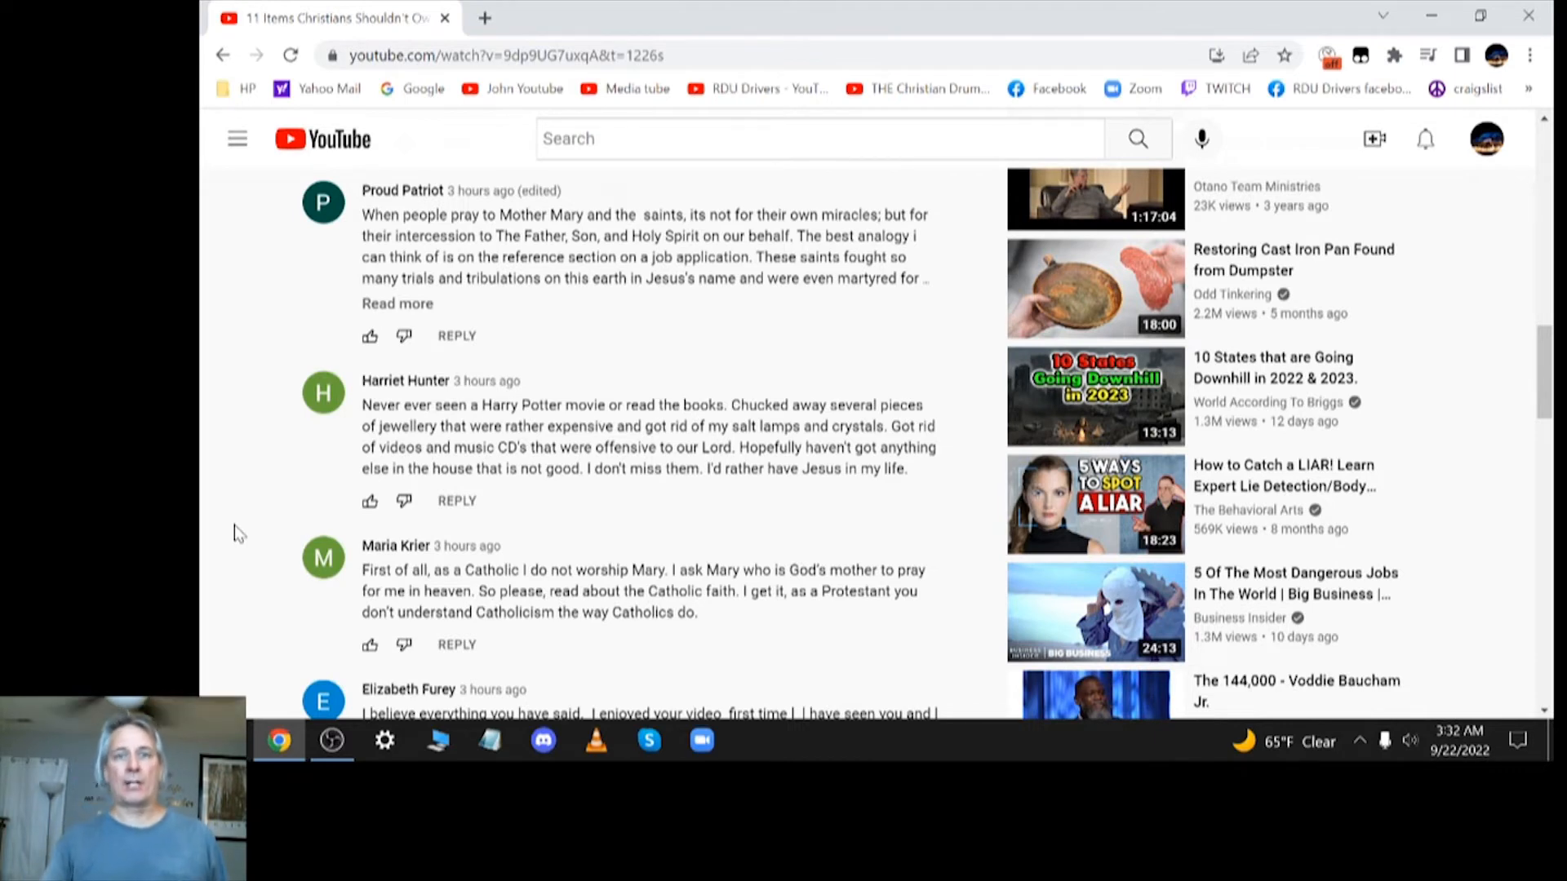
{"action": "scroll", "scroll_direction": "down", "scroll_amount": 3}
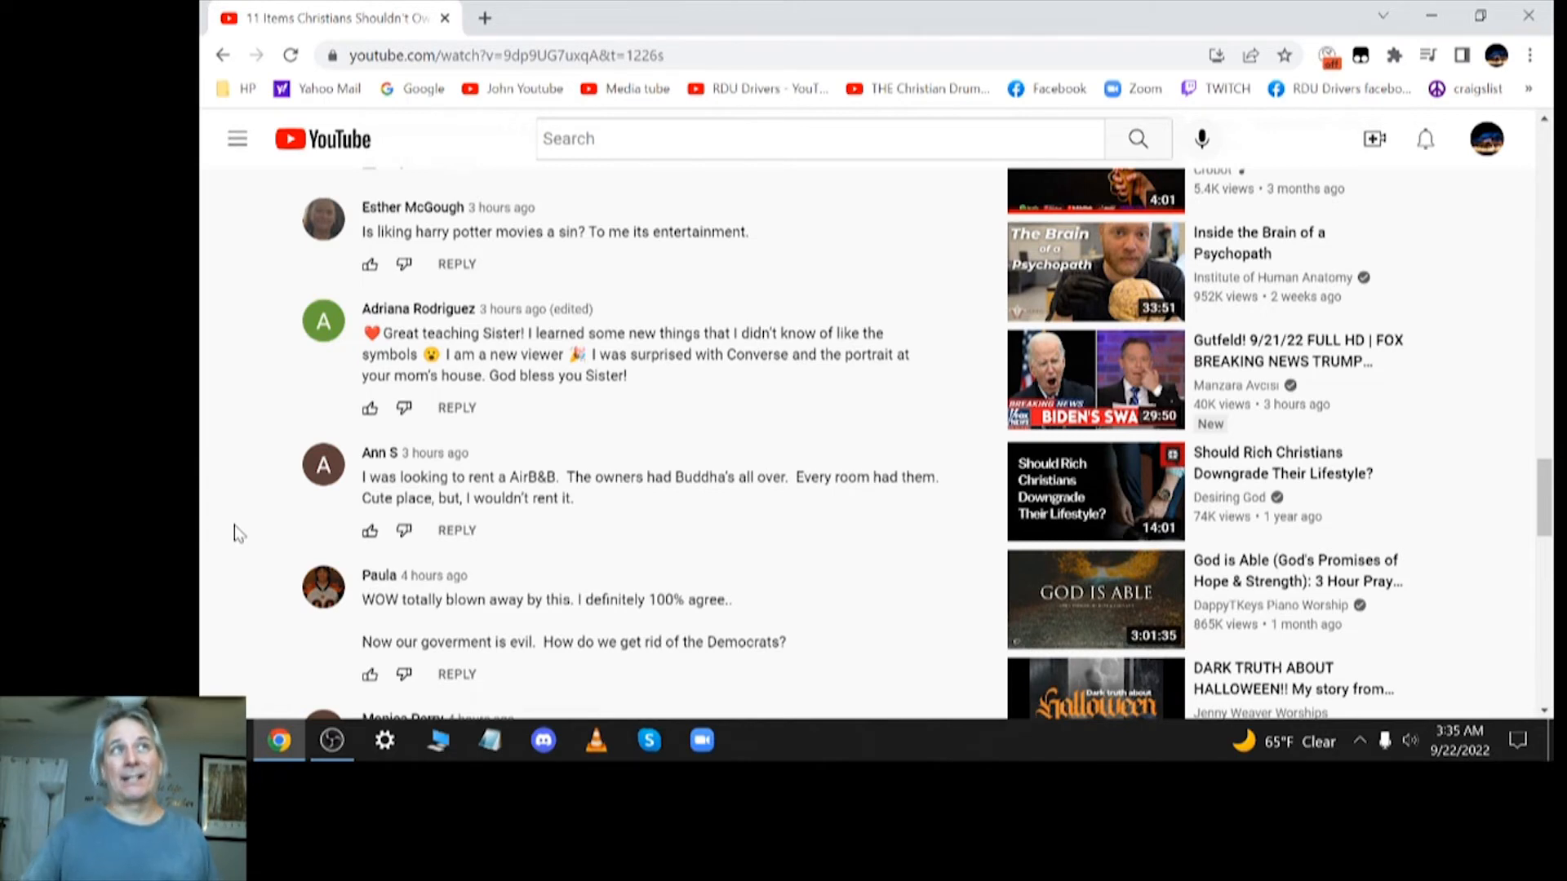
{"action": "scroll", "scroll_direction": "down", "scroll_amount": 3}
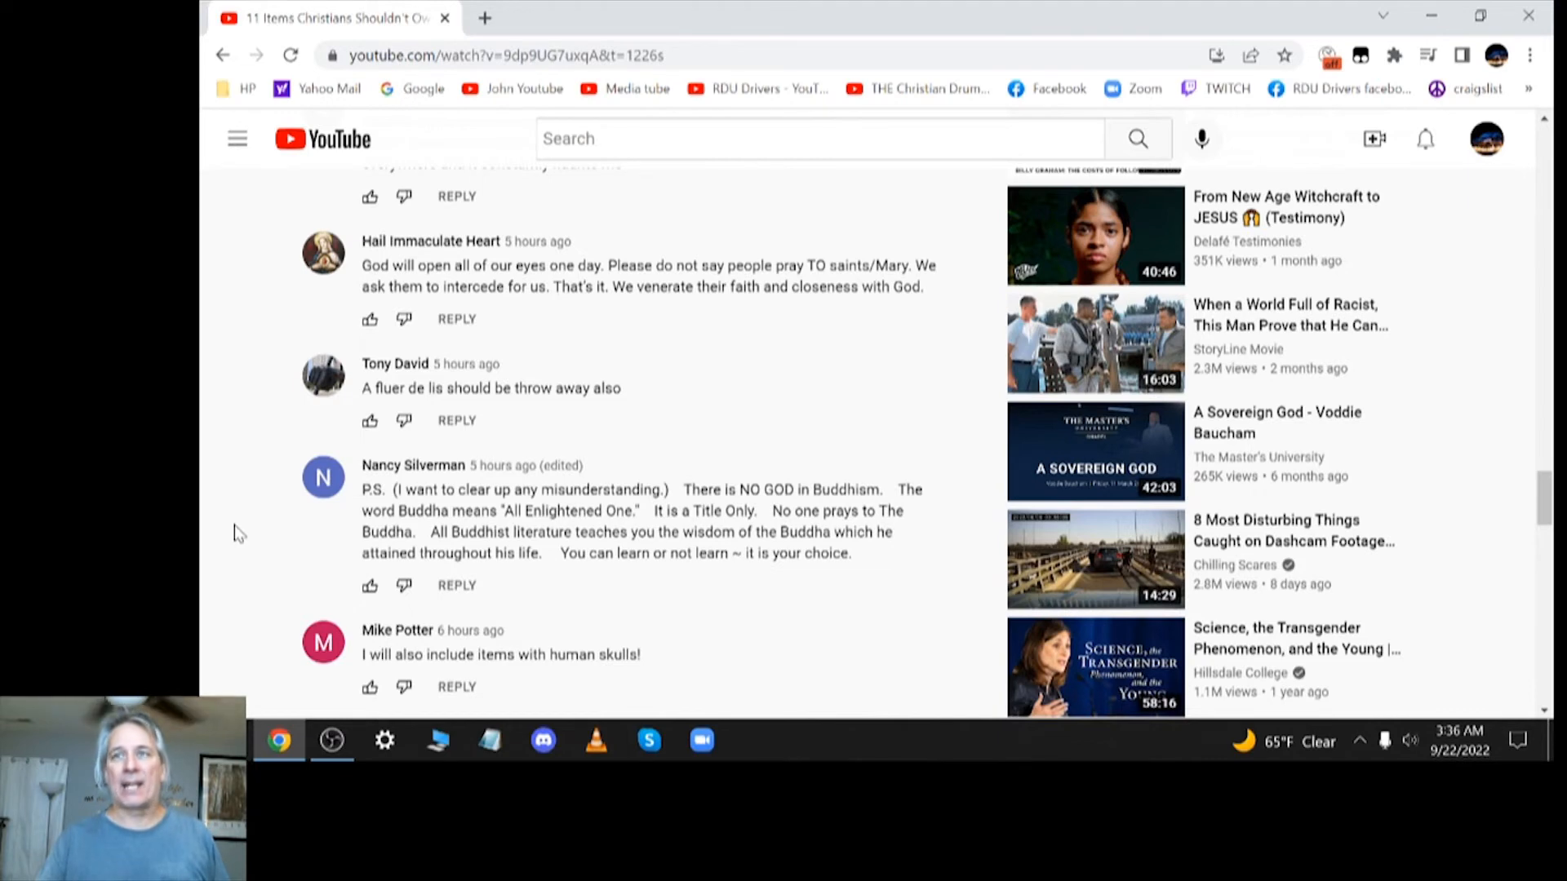
Step: Scroll to Lost in Texas's 'wow this video is great' and Wojo Squad's 'New age is pretty despicable'
{"action": "scroll", "scroll_direction": "down", "scroll_amount": 3}
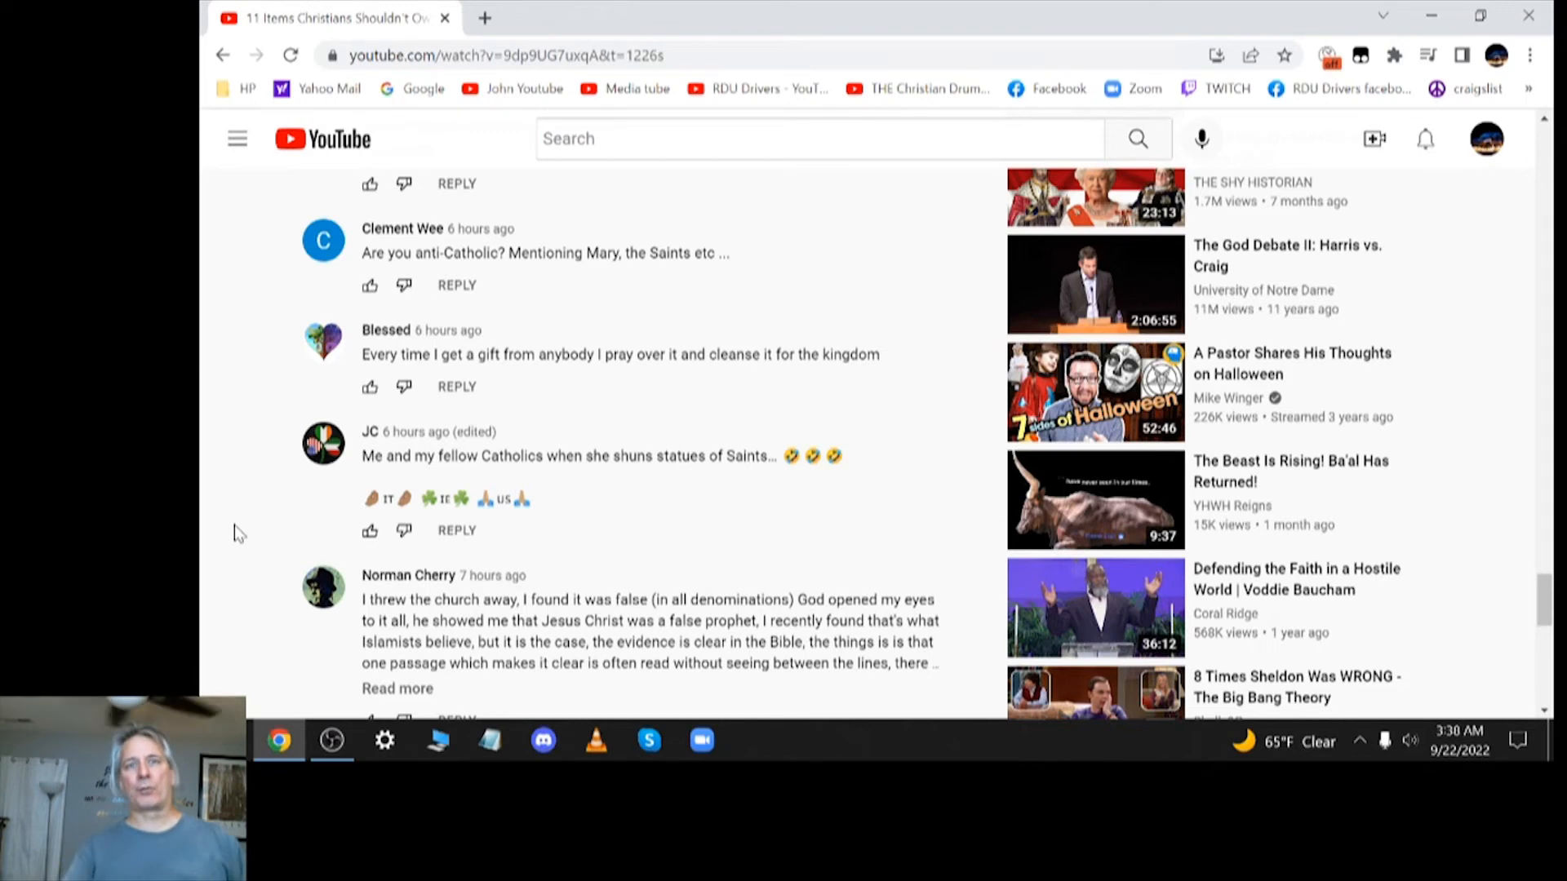
{"action": "scroll", "scroll_direction": "down", "scroll_amount": 3}
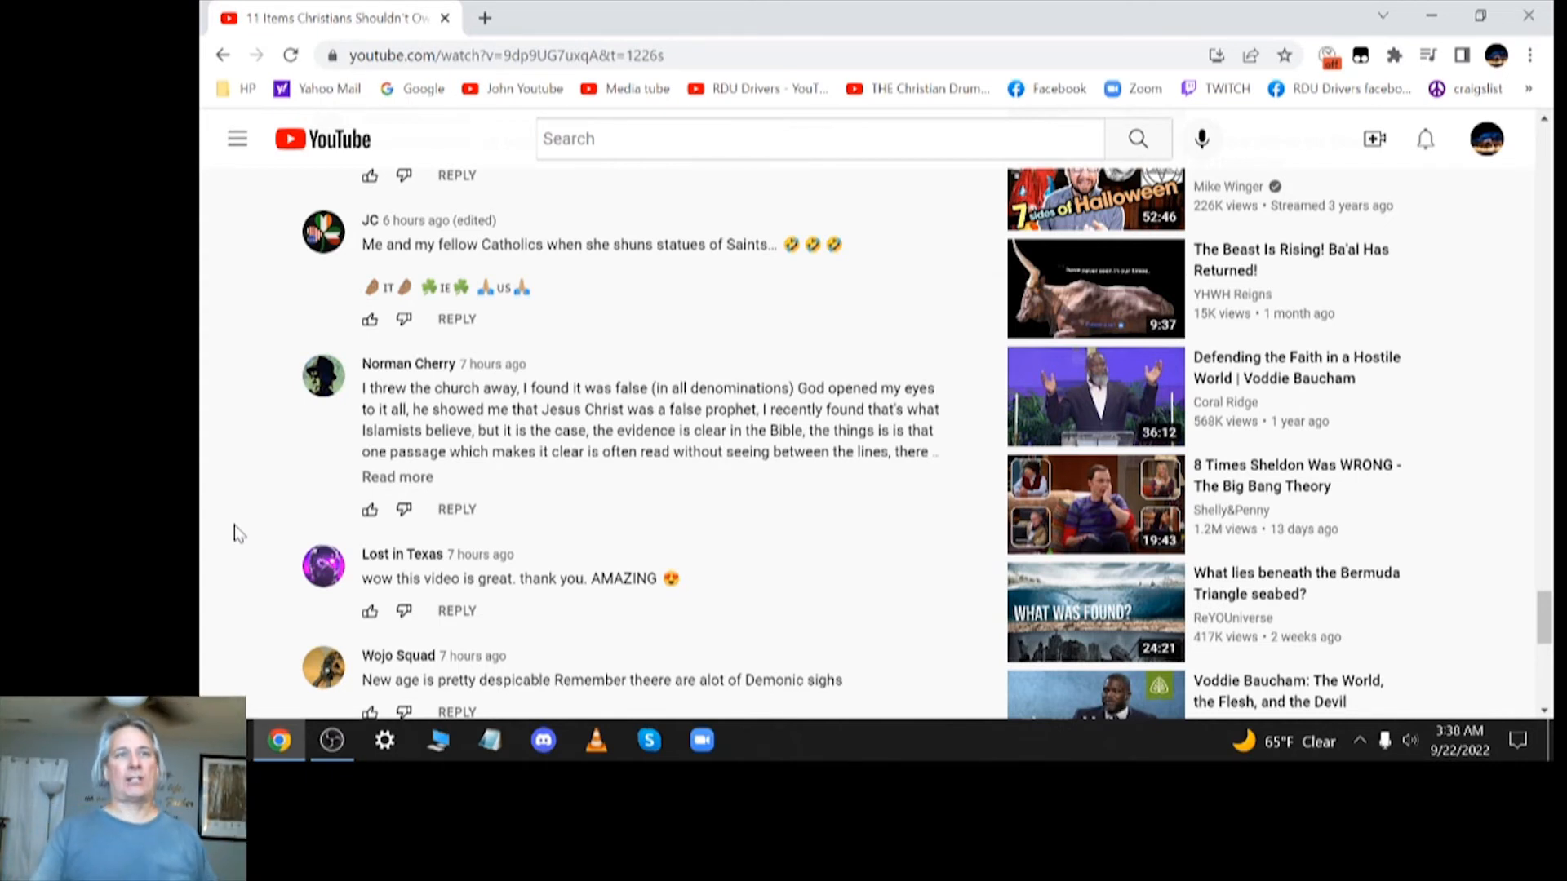
{"action": "scroll", "scroll_direction": "down", "scroll_amount": 3}
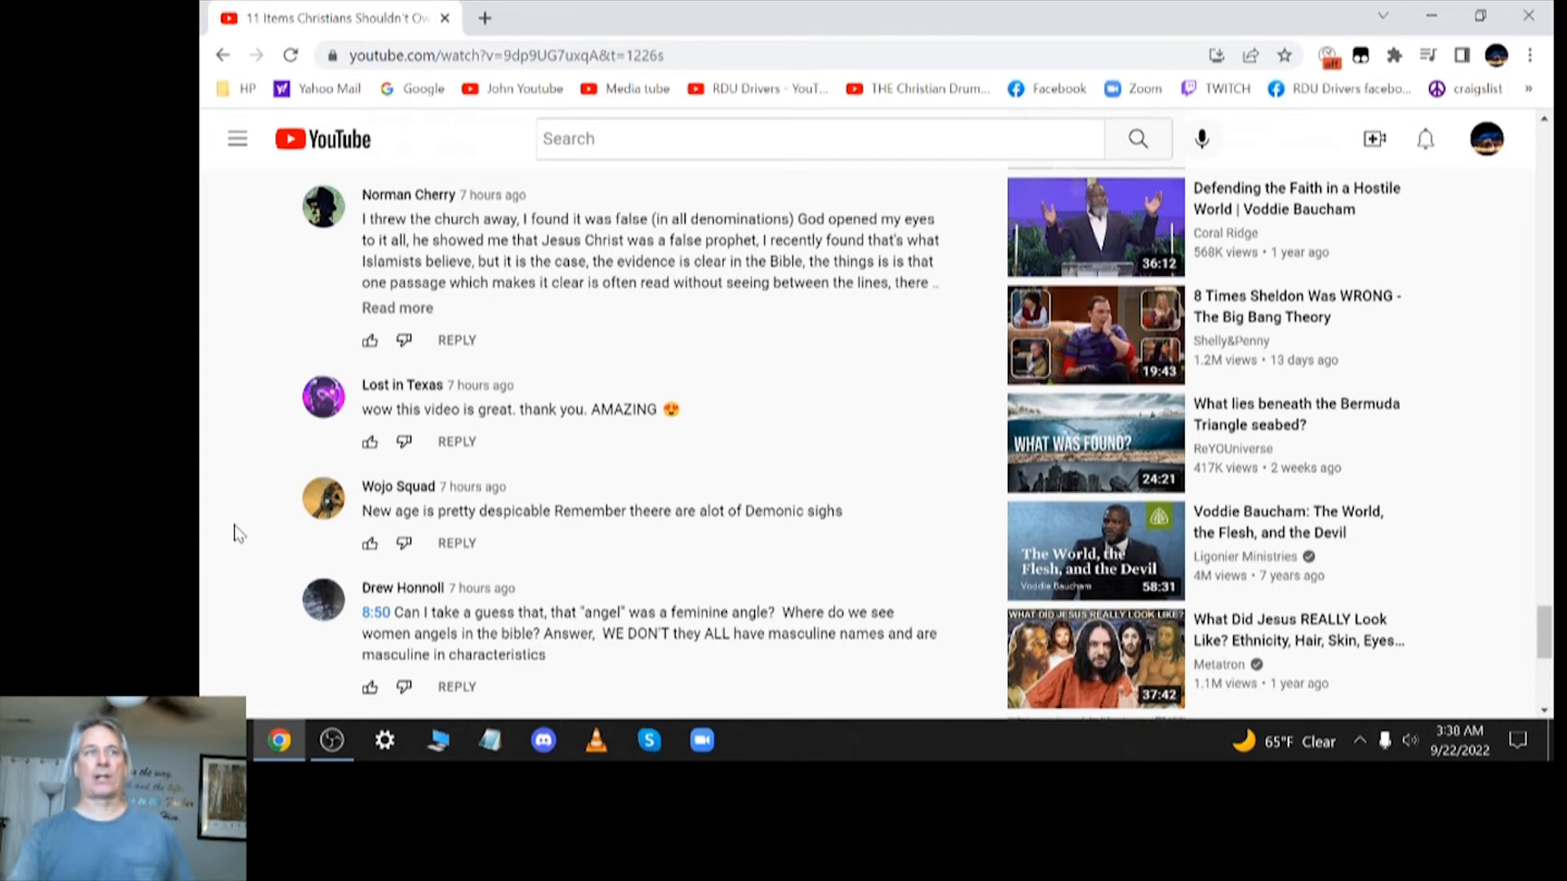
{"action": "scroll", "scroll_direction": "down", "scroll_amount": 3}
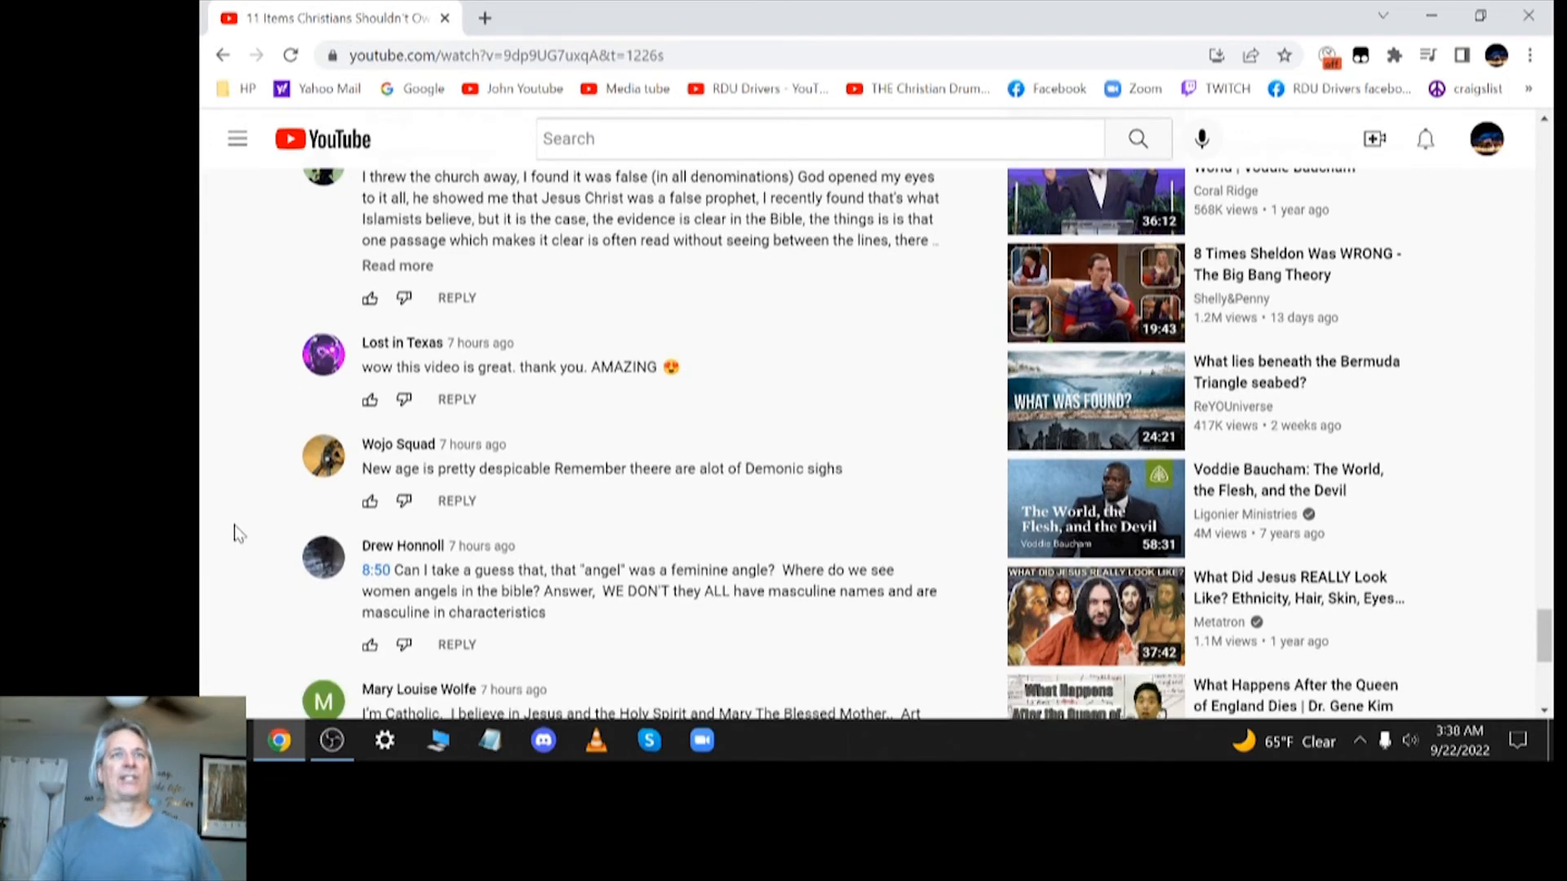
{"action": "scroll", "scroll_direction": "down", "scroll_amount": 3}
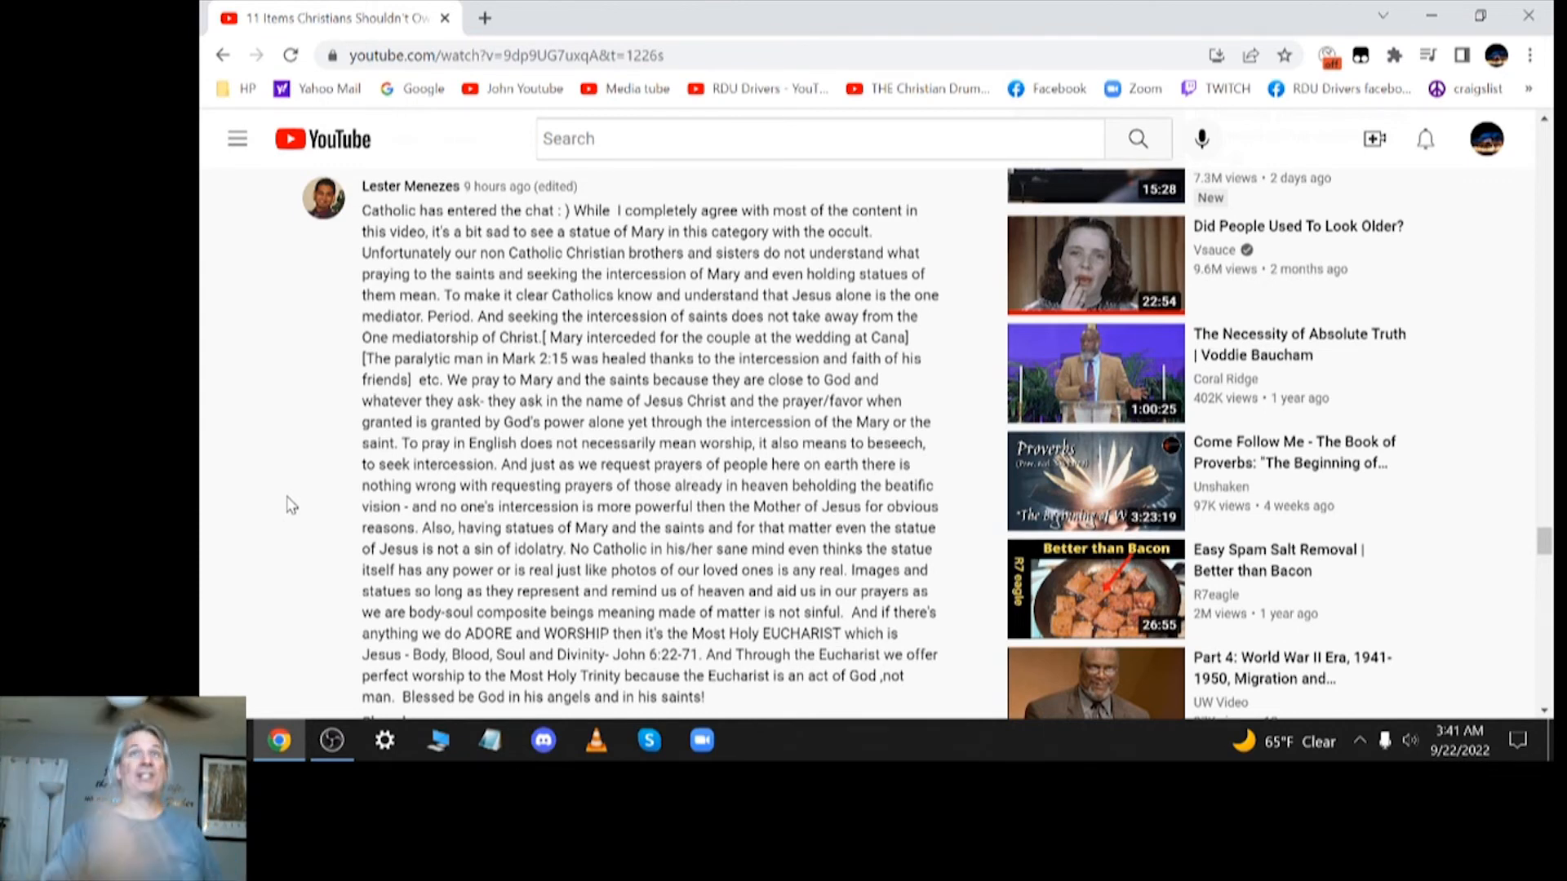
Step: Scroll past the long Catholic defence to the stretching-exercise, exercise-ball and maxi-skirt comments
{"action": "scroll", "scroll_direction": "down", "scroll_amount": 3}
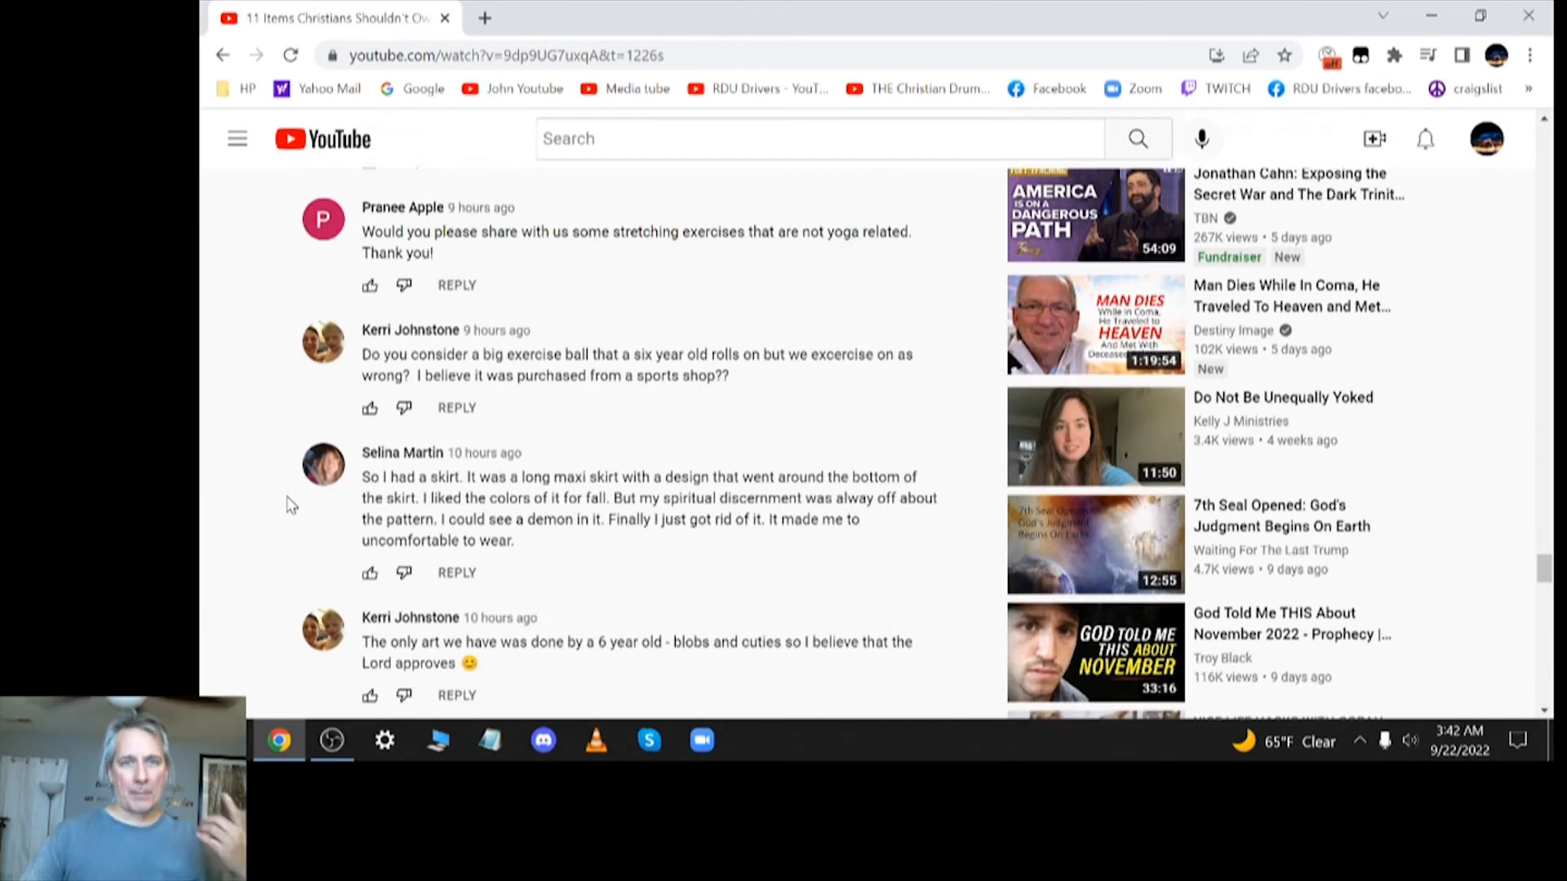